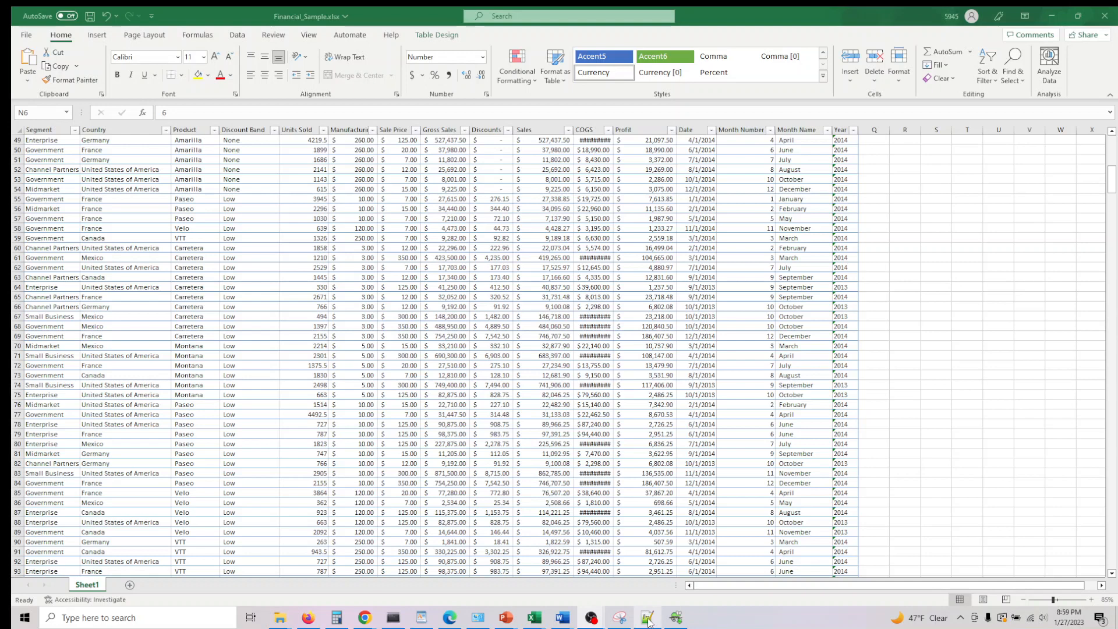
# Switch from the Excel financial sample to the Bing results for 'datatables' in Edge
pyautogui.click(646, 617)
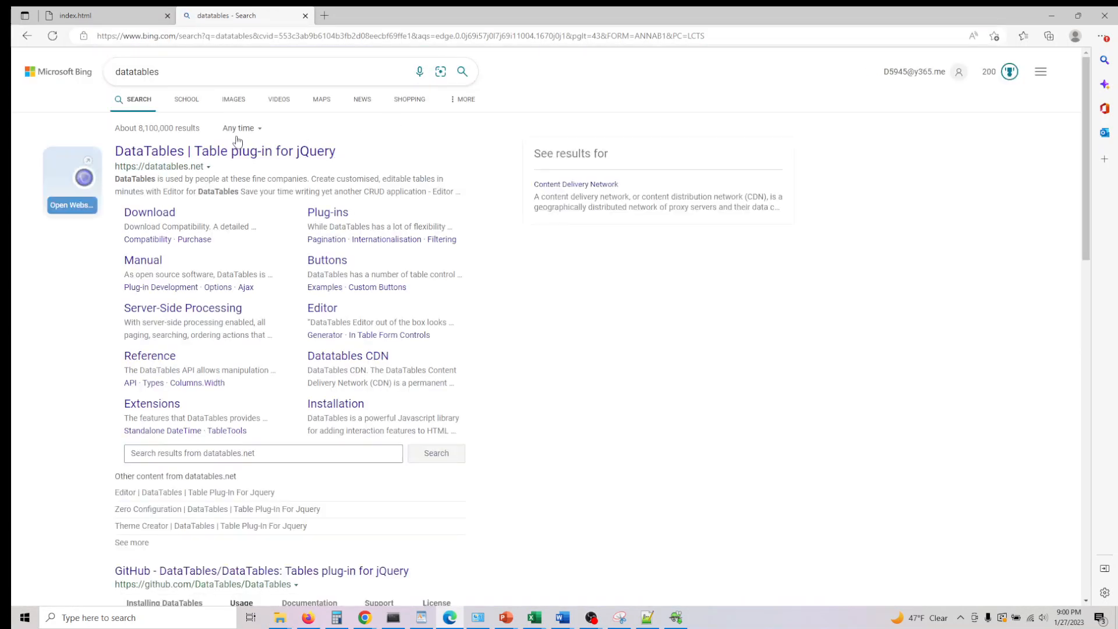
# Visit the DataTables home page, show 100 entries in its demo table and select the CSS CDN link
pyautogui.click(225, 150)
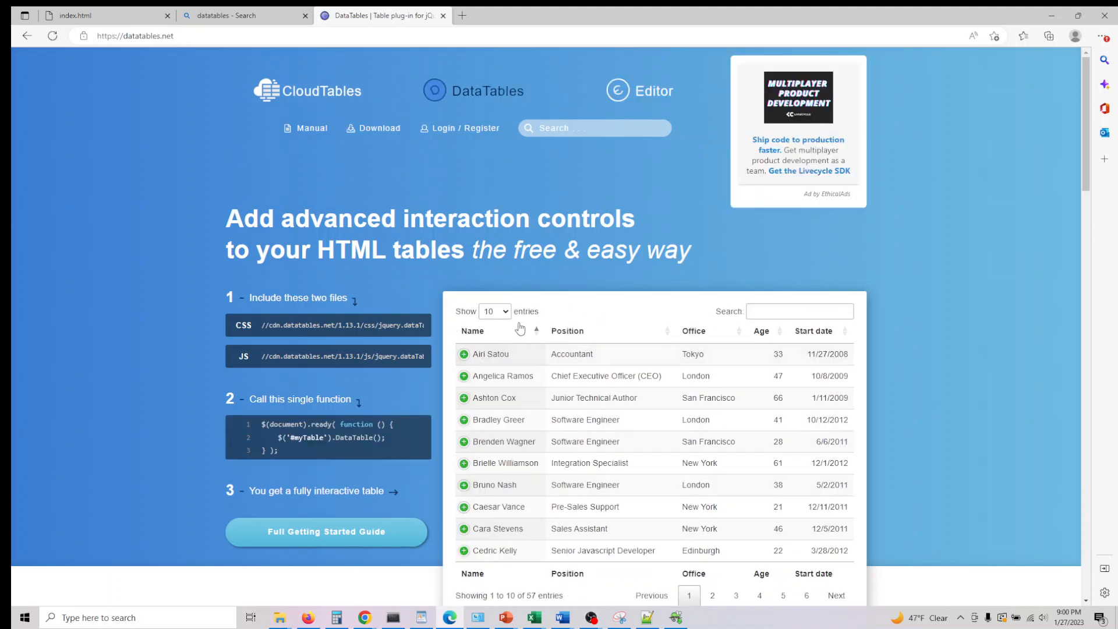
pyautogui.click(494, 311)
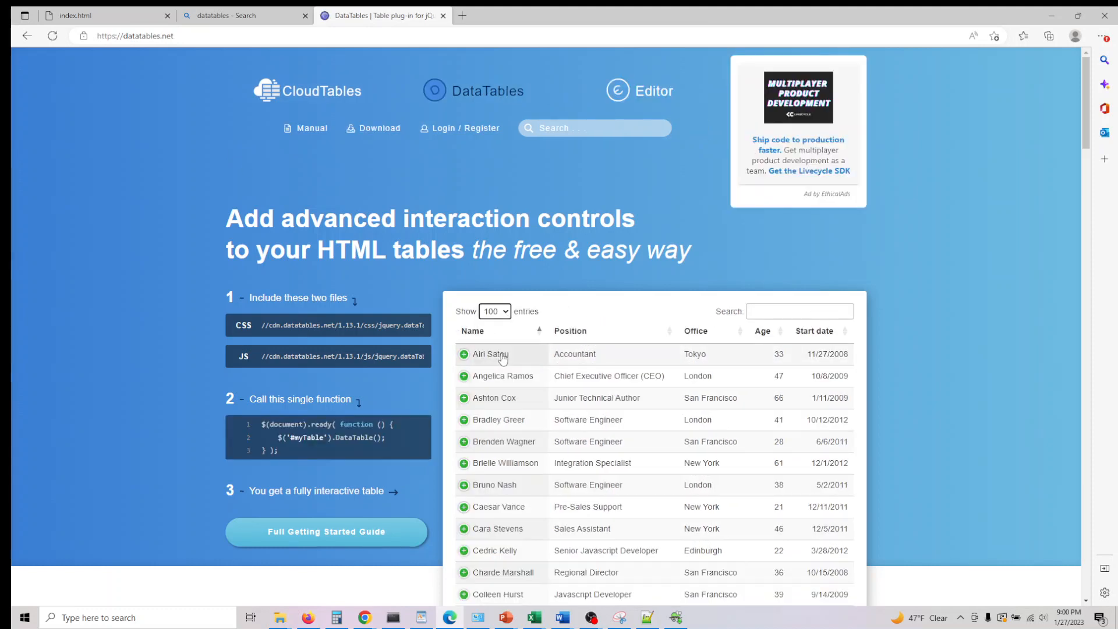
pyautogui.scroll(-3)
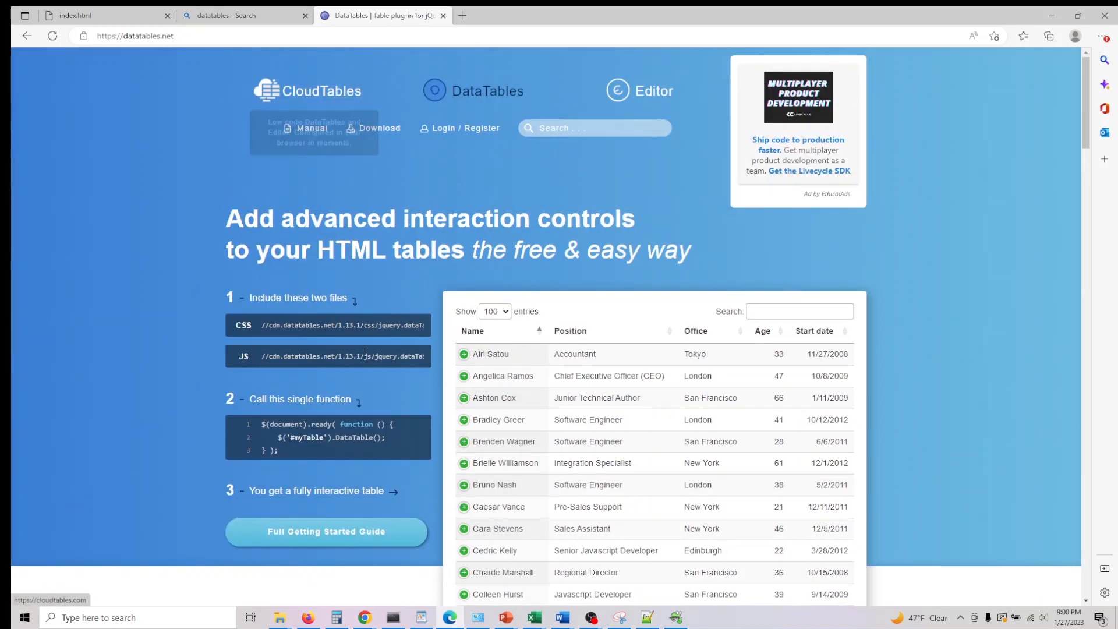
pyautogui.click(343, 325)
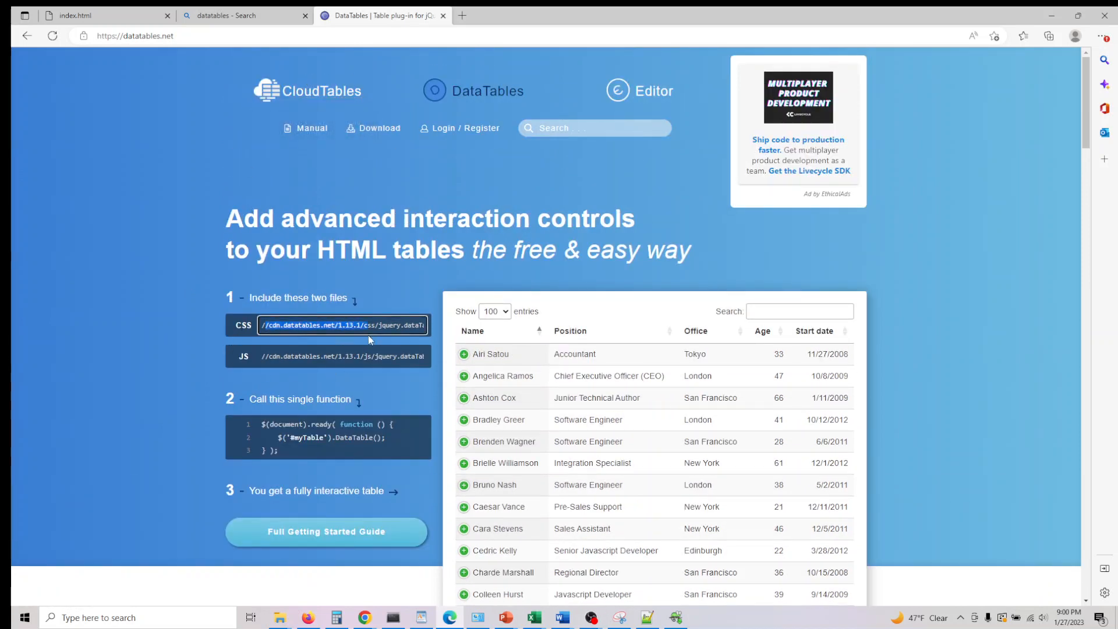
pyautogui.click(343, 357)
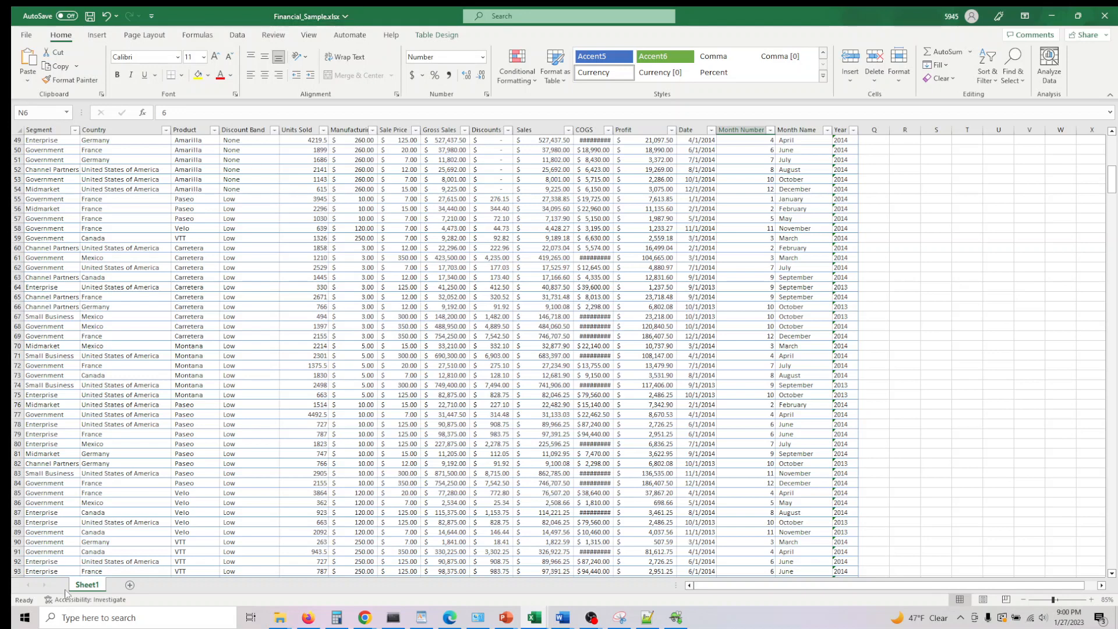
# Switch from Excel to the demo_datatable.py script in Notepad++
pyautogui.click(645, 618)
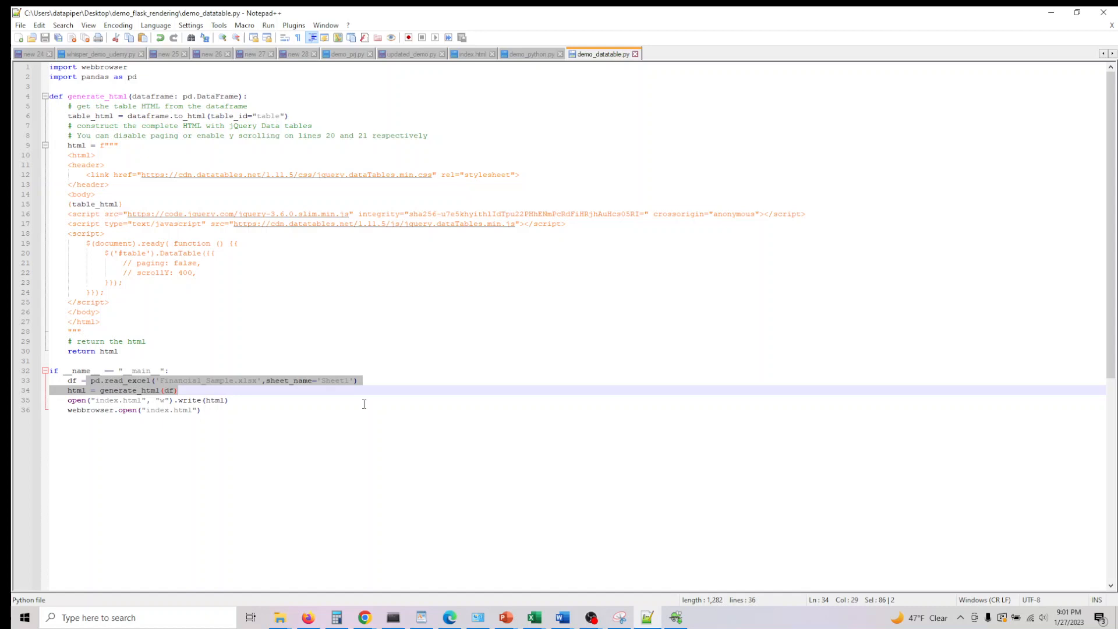
# Select the HTML template lines 9–27 of the script, then bring up the Anaconda Prompt
pyautogui.click(202, 409)
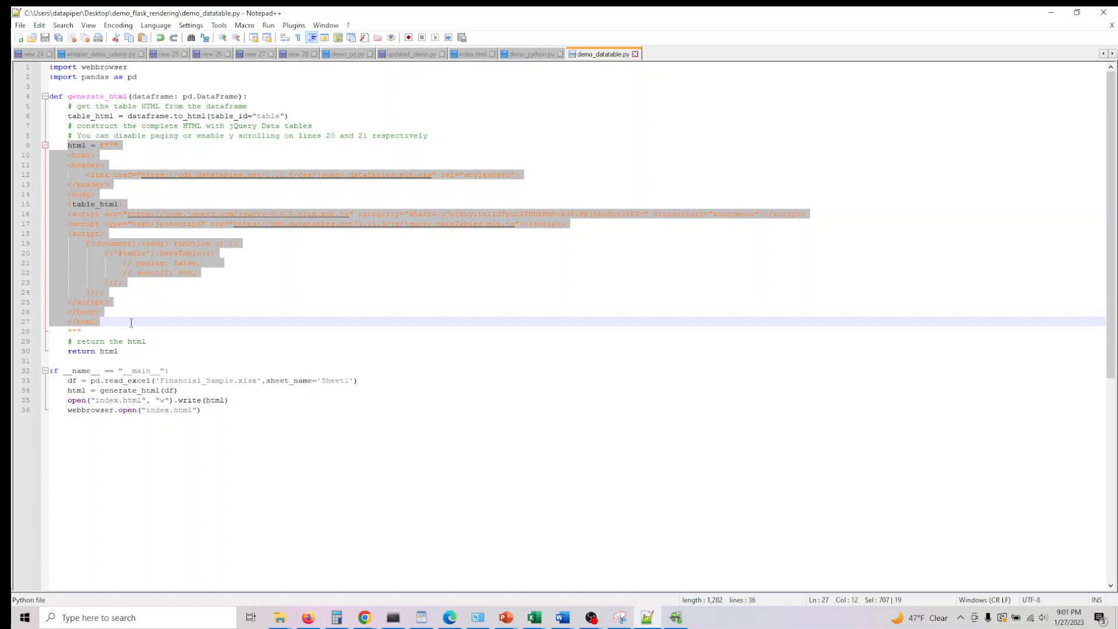
pyautogui.click(81, 233)
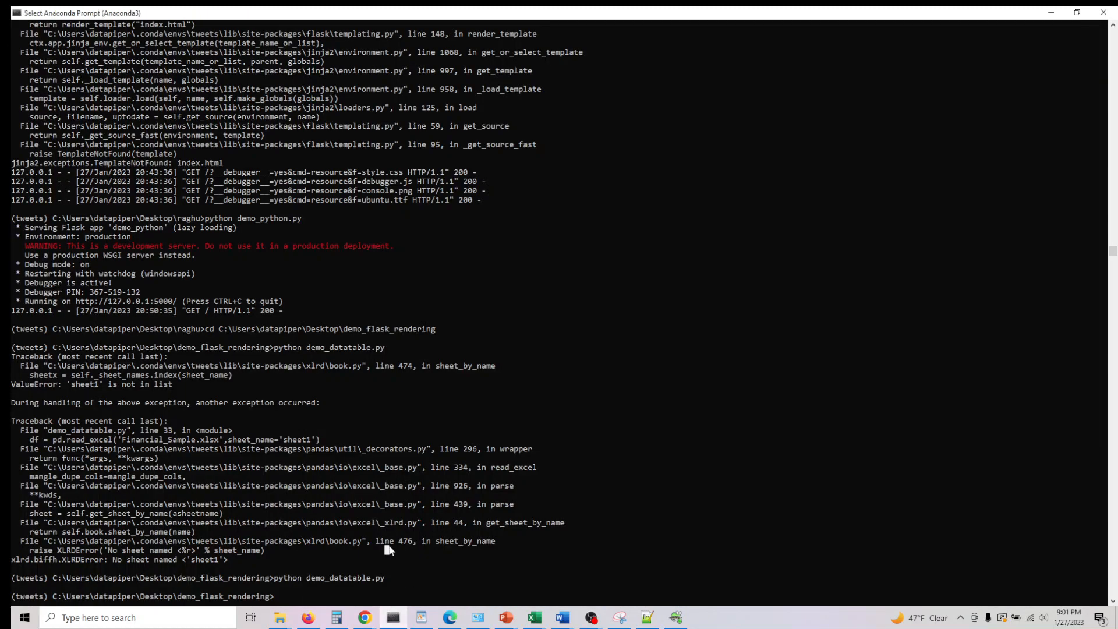
# Run 'python demo_datatable.py' to generate index.html and view the 700-entry table in Edge
pyautogui.write('python demo_datatable.py')
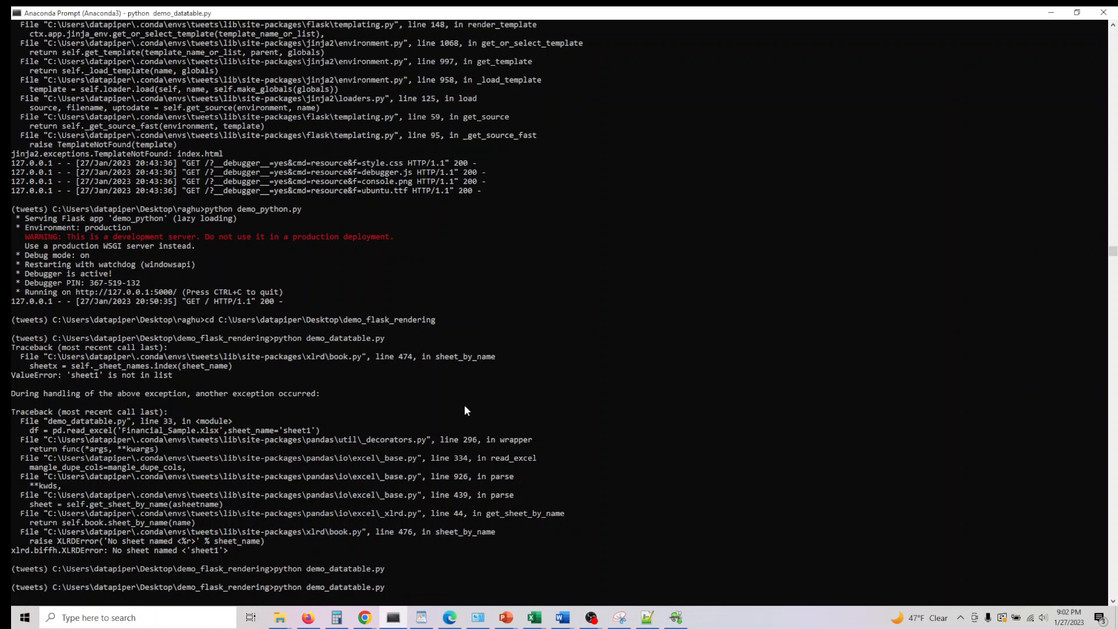
pyautogui.click(449, 618)
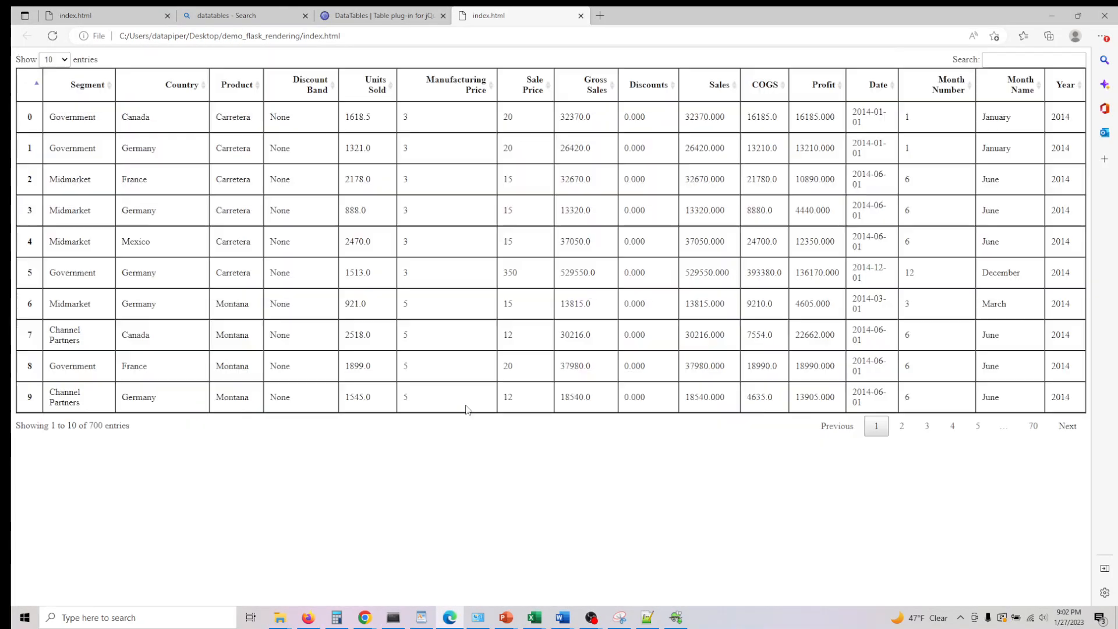
# Check the Show entries choices on index.html and start a new tab with 'df.html' in the address bar
pyautogui.click(55, 59)
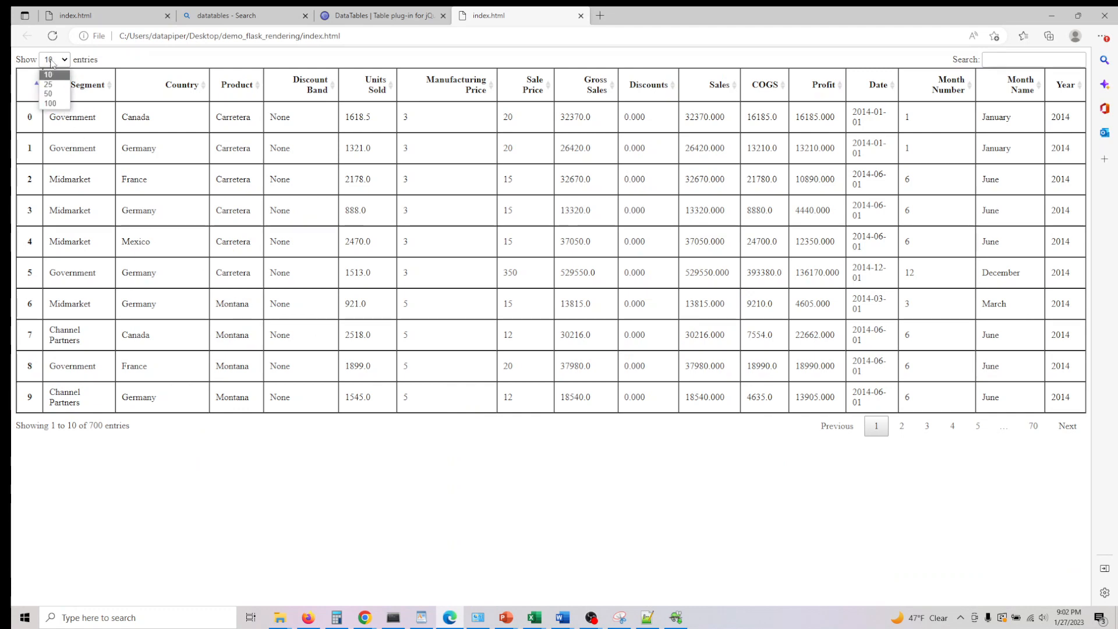
pyautogui.click(50, 103)
pyautogui.write('df.html')
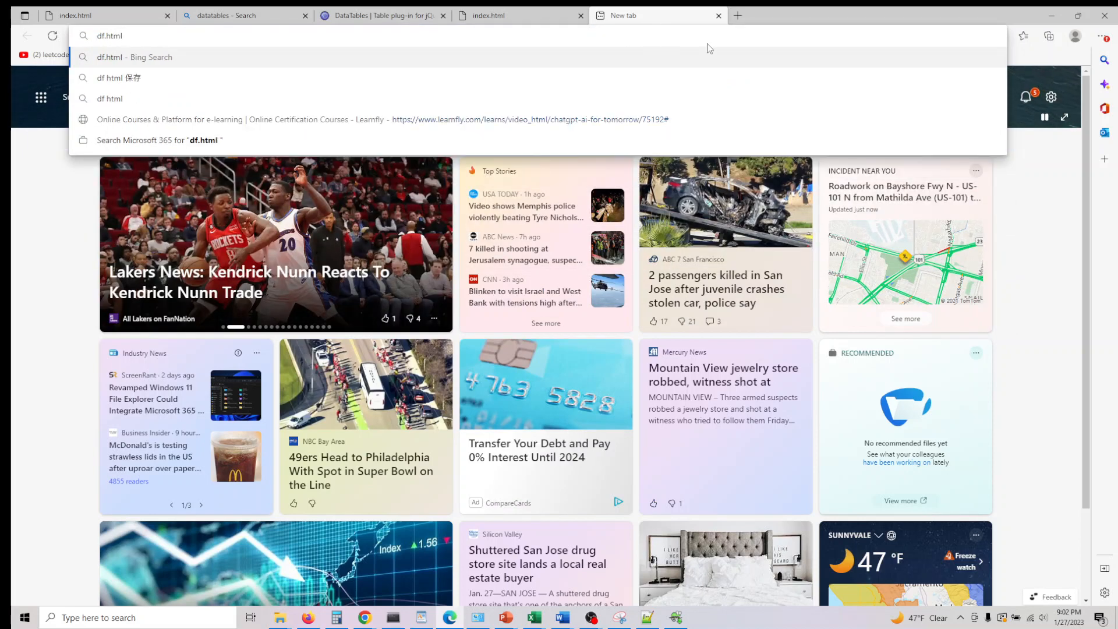
# Search 'df.html python', visit the pandas to_html docs and the GeeksforGeeks article, dismissing its login popup
pyautogui.write('python')
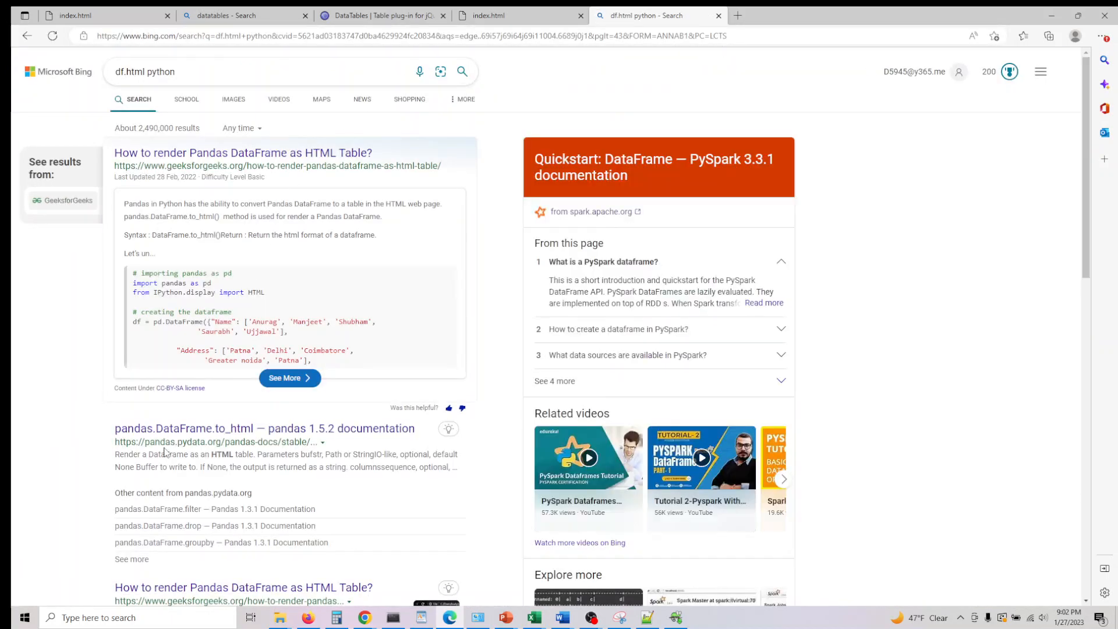
pyautogui.click(265, 428)
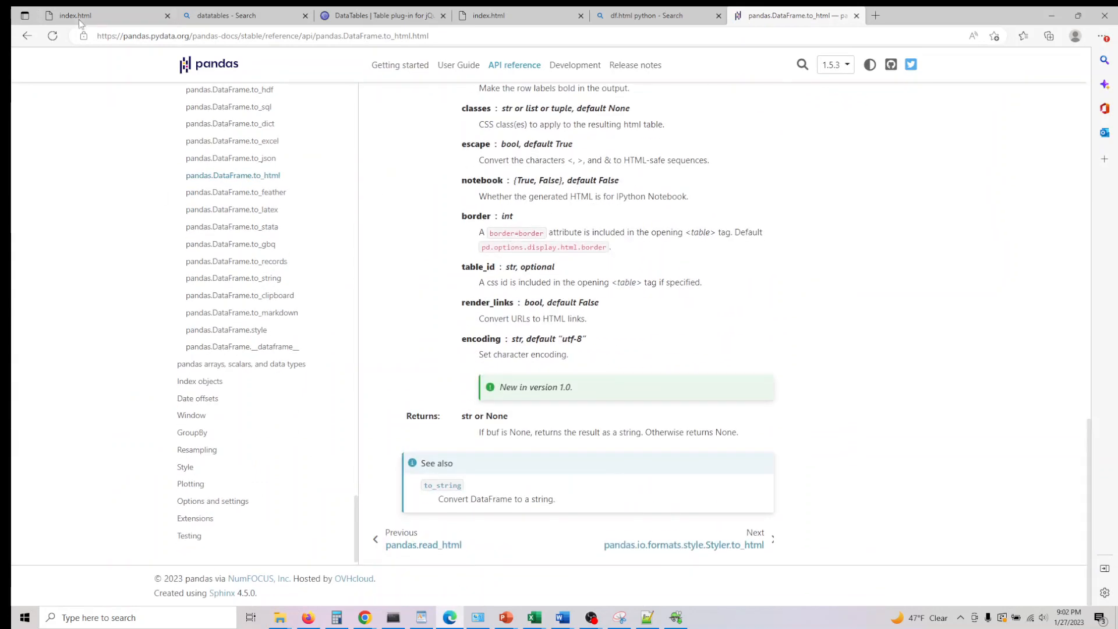
pyautogui.click(652, 15)
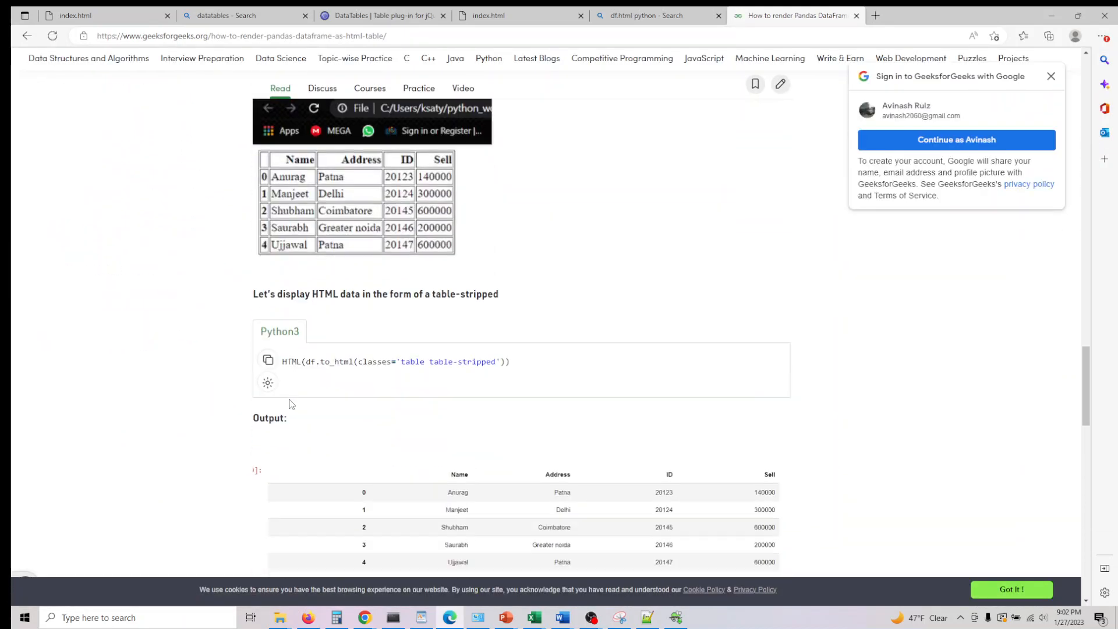
pyautogui.scroll(-3)
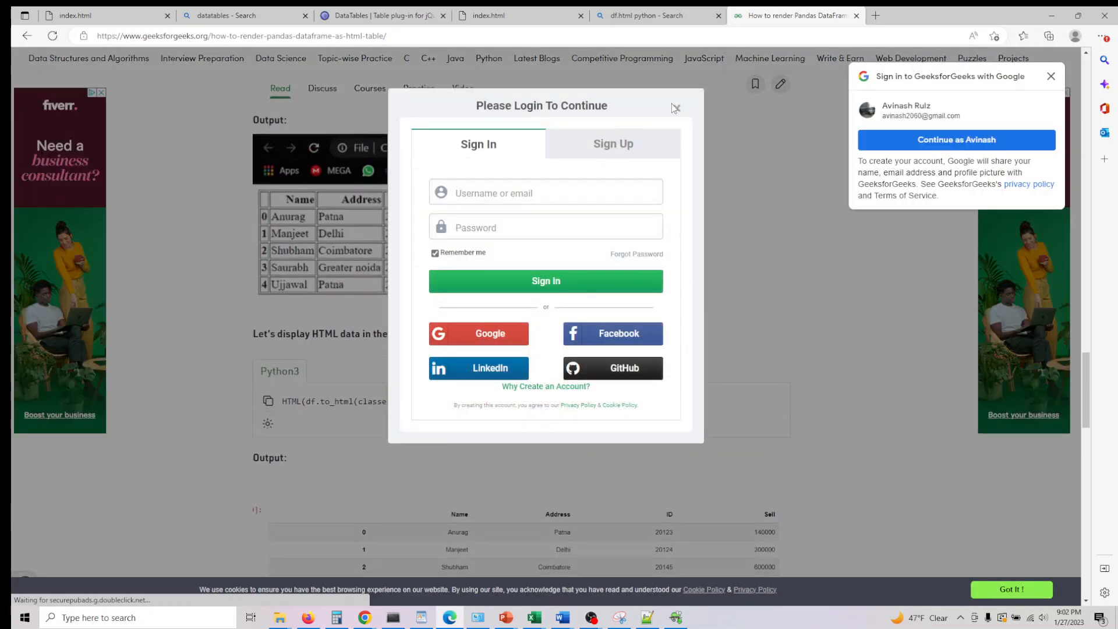
pyautogui.click(675, 107)
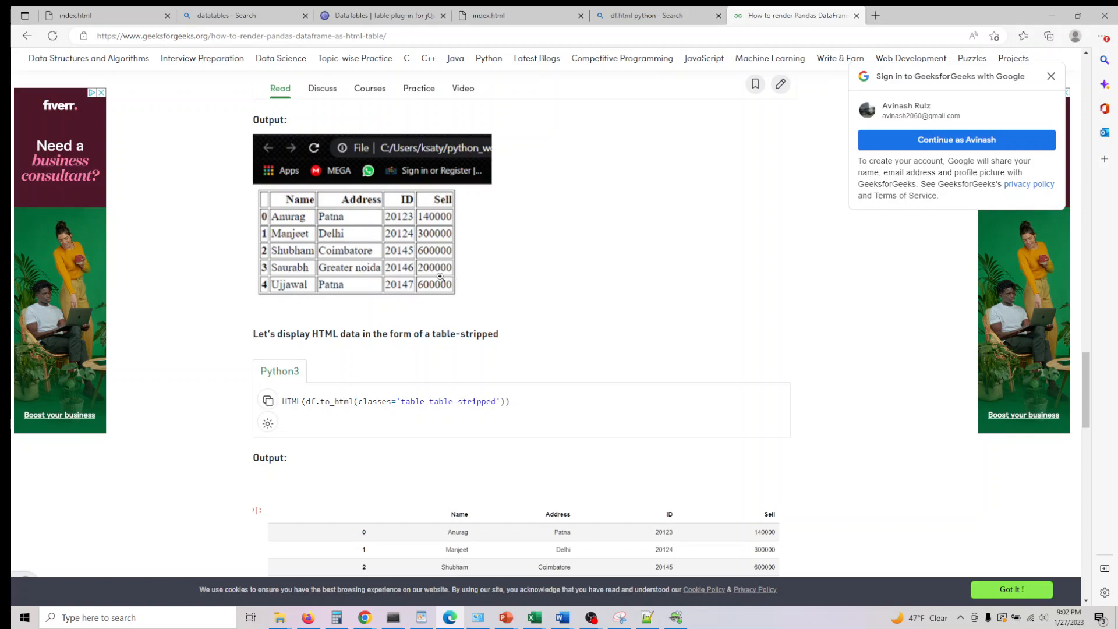
pyautogui.click(104, 15)
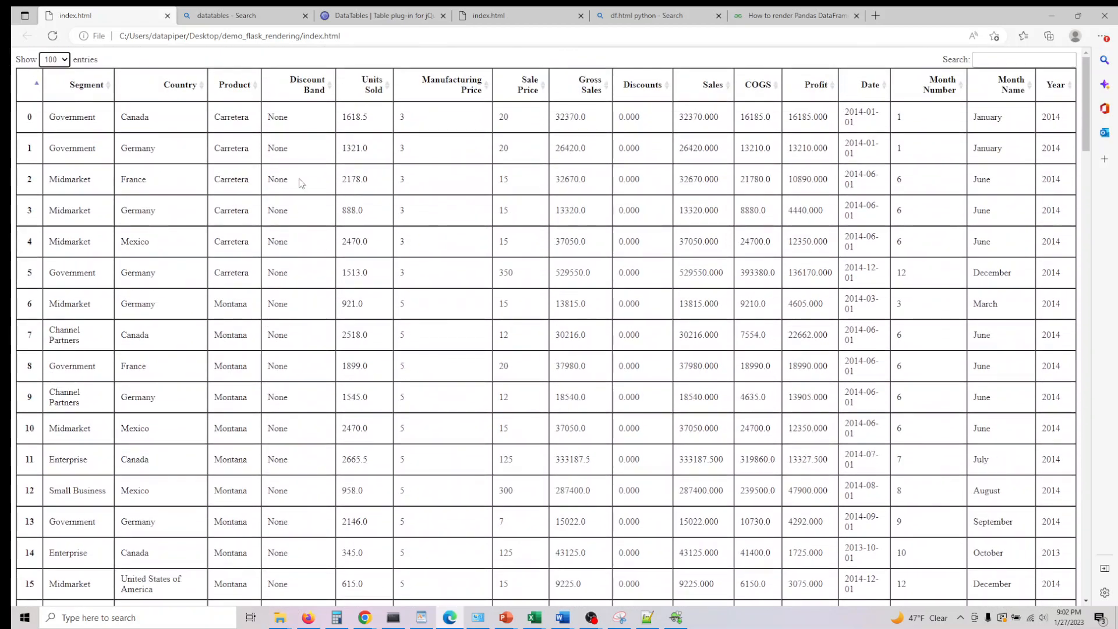
pyautogui.moveTo(121, 18)
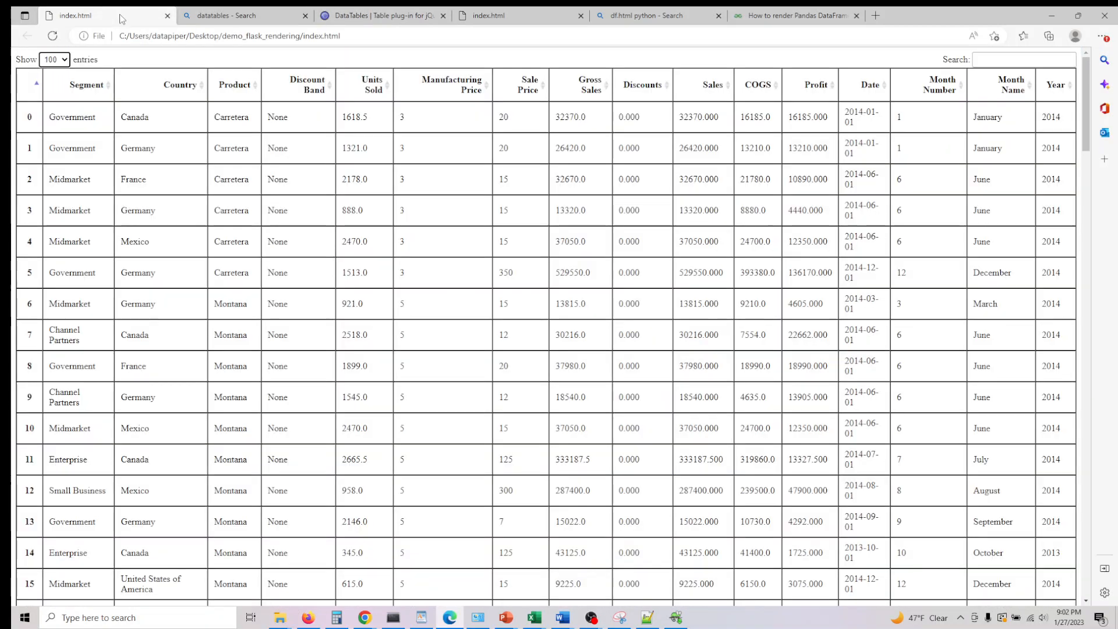
# Set the page size, then filter the table by 'Canada' to its 140 matching rows and scroll through them
pyautogui.click(55, 59)
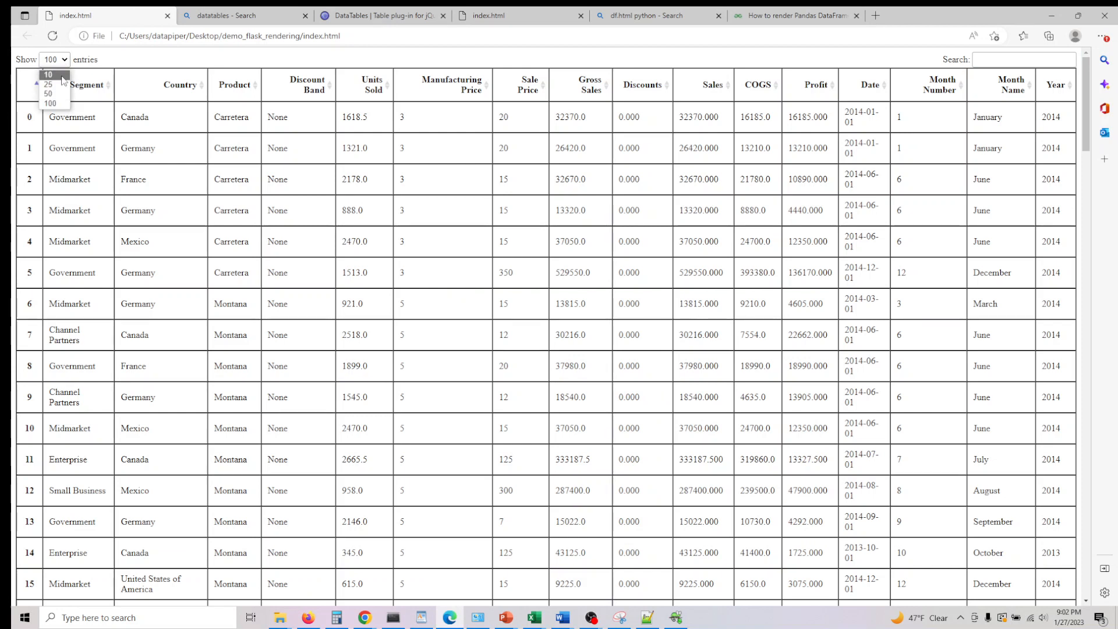
pyautogui.click(48, 93)
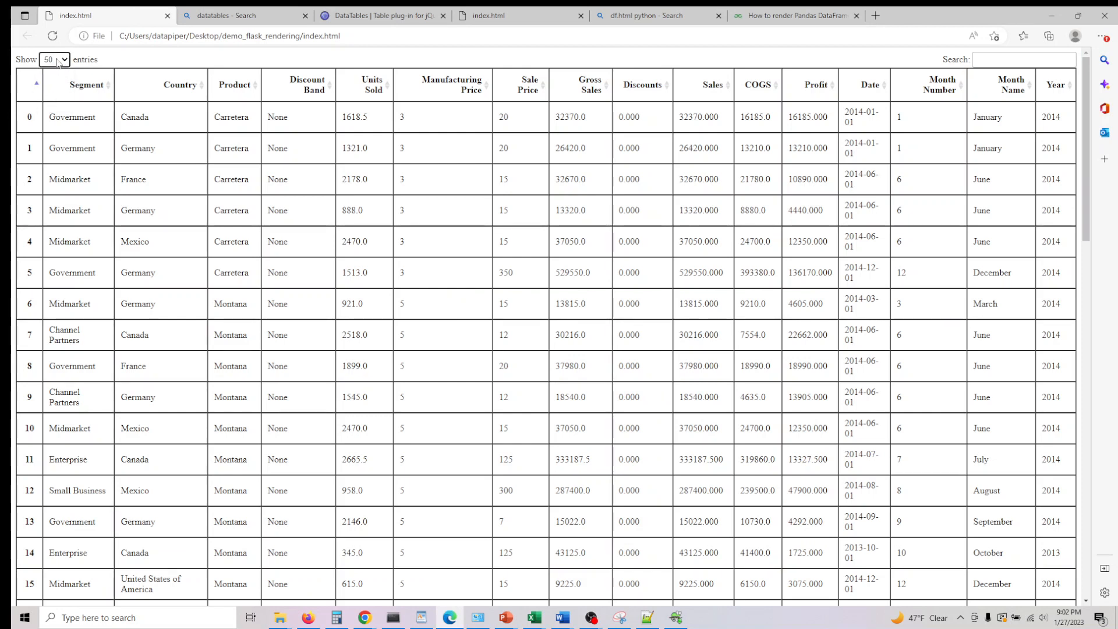
pyautogui.click(53, 60)
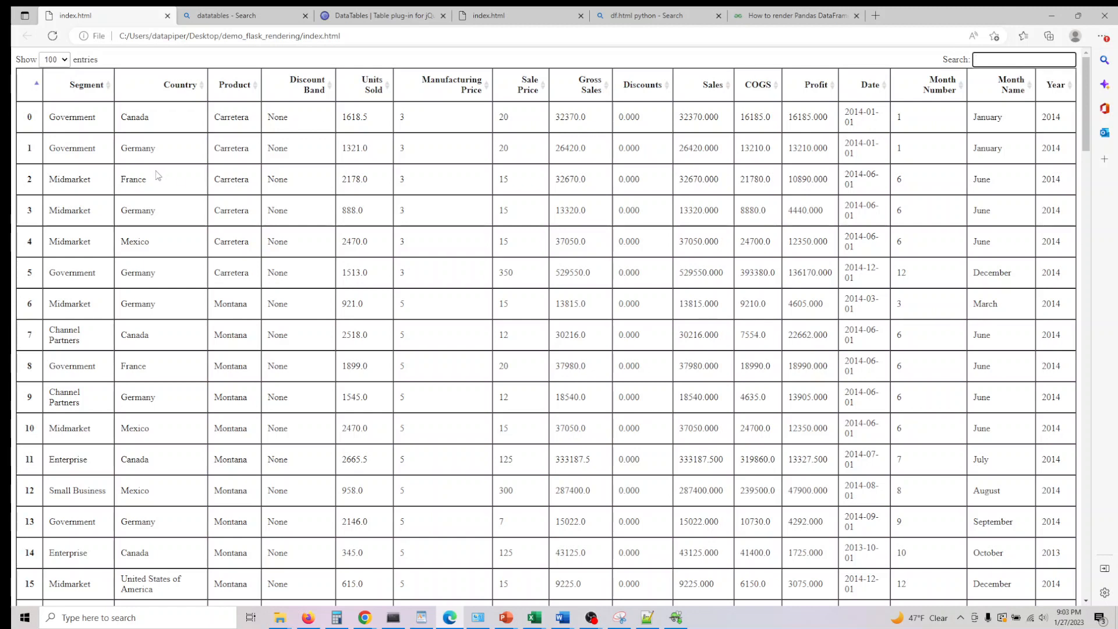
pyautogui.doubleClick(134, 117)
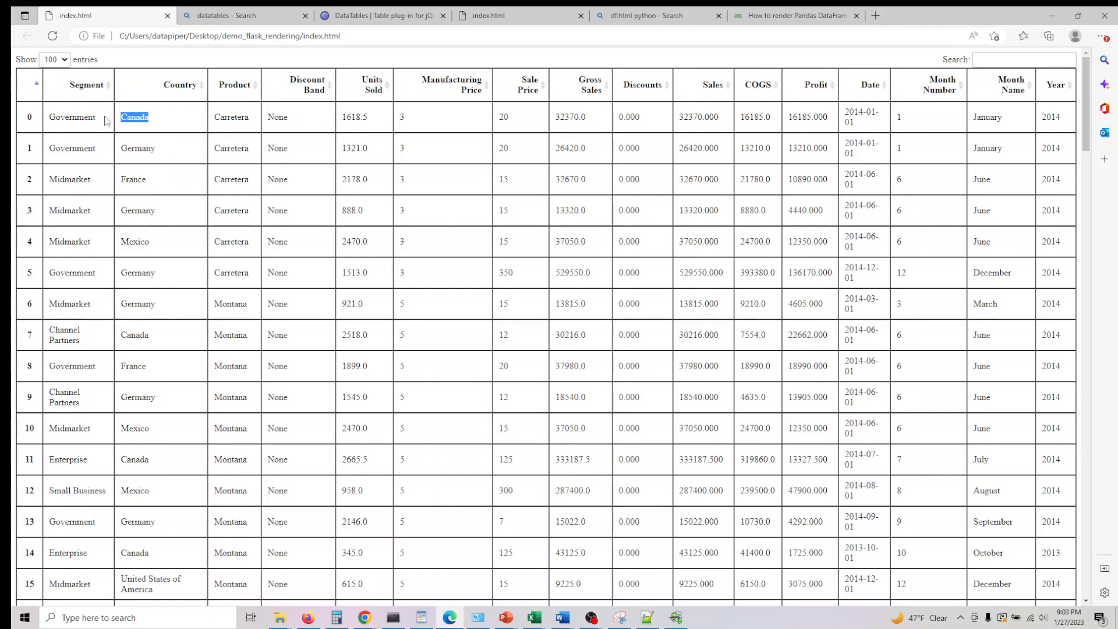
pyautogui.write('Canada')
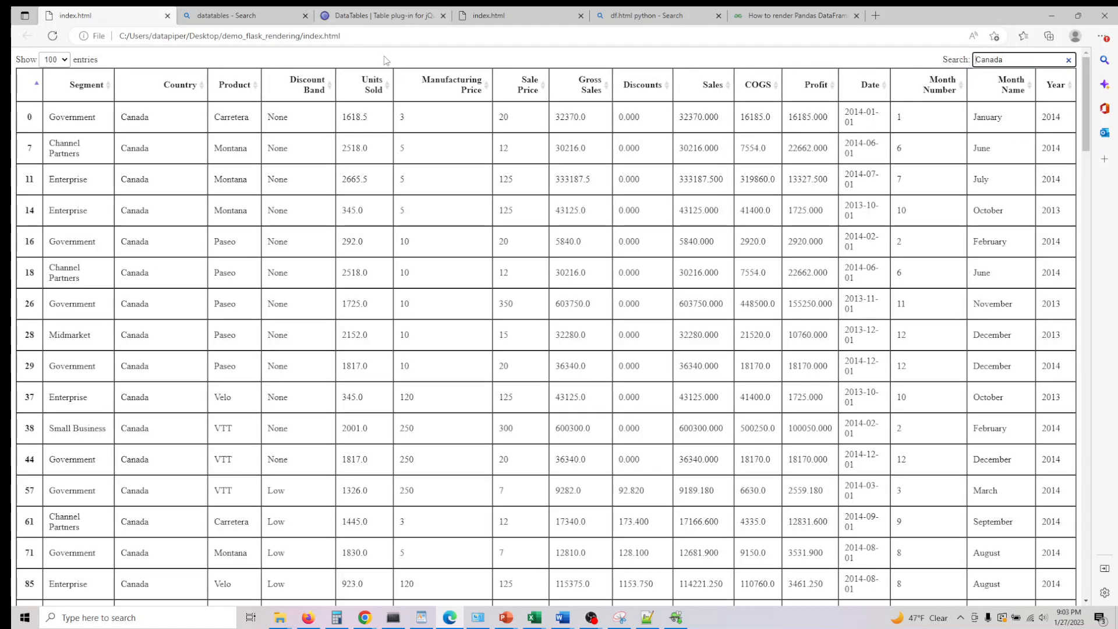
pyautogui.scroll(-3)
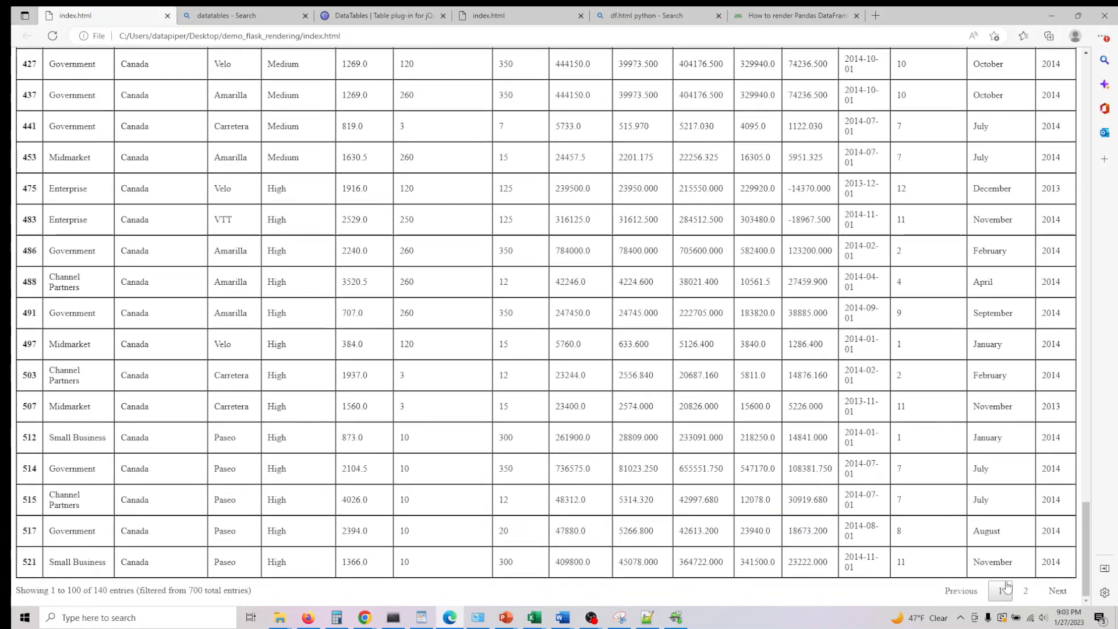
pyautogui.scroll(-3)
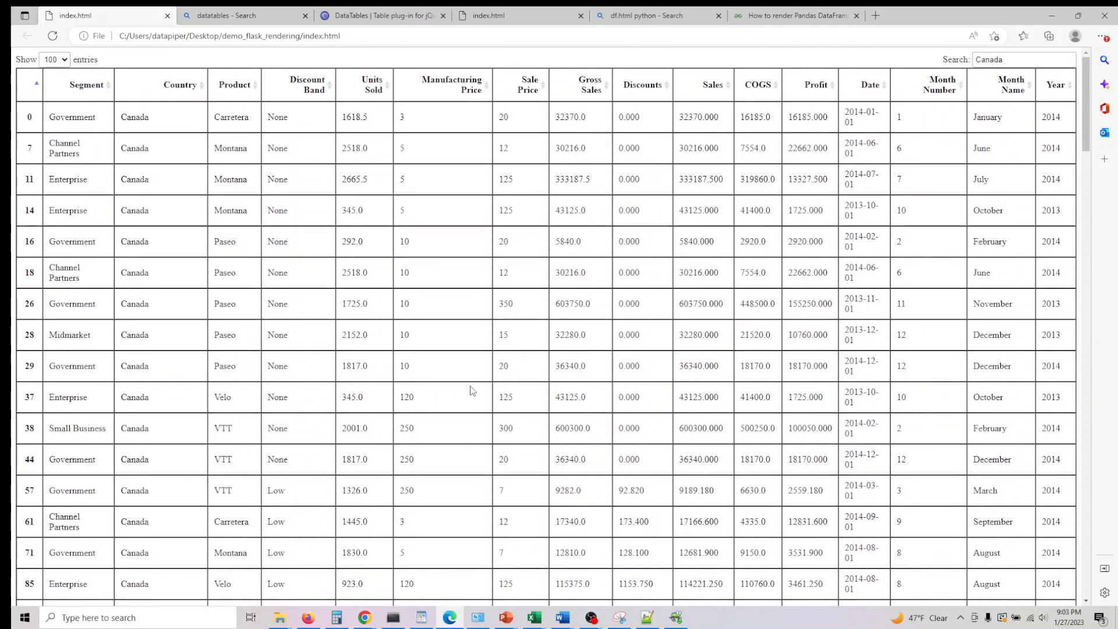
pyautogui.moveTo(631, 293)
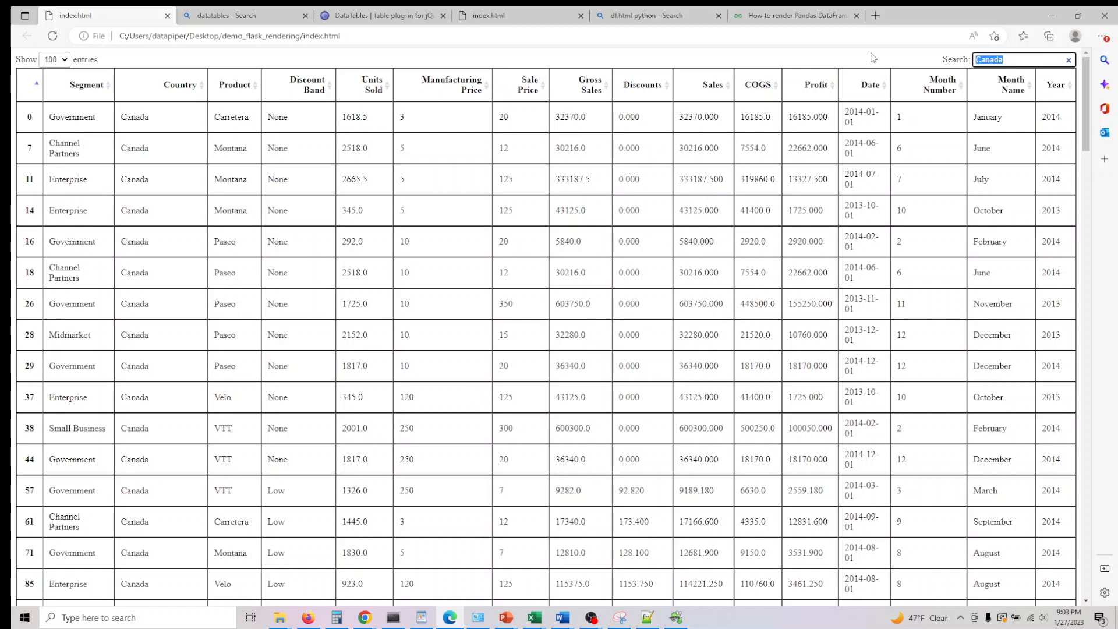
# Clear the Canada filter and search 'Government' so only Government-segment rows are listed
pyautogui.click(1068, 59)
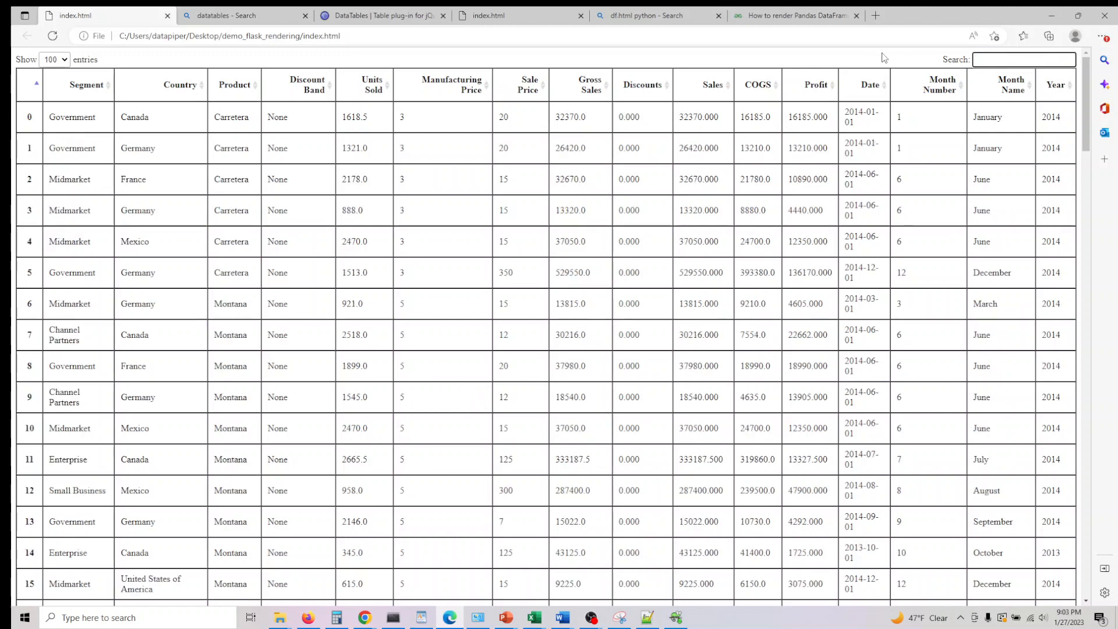
pyautogui.moveTo(509, 119)
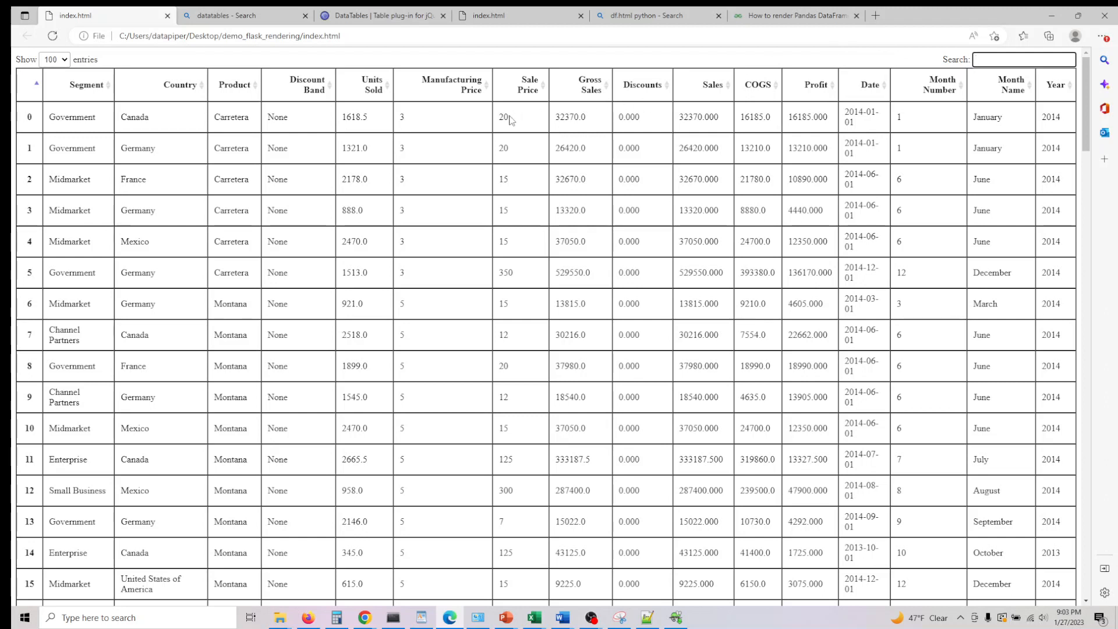
pyautogui.write('20')
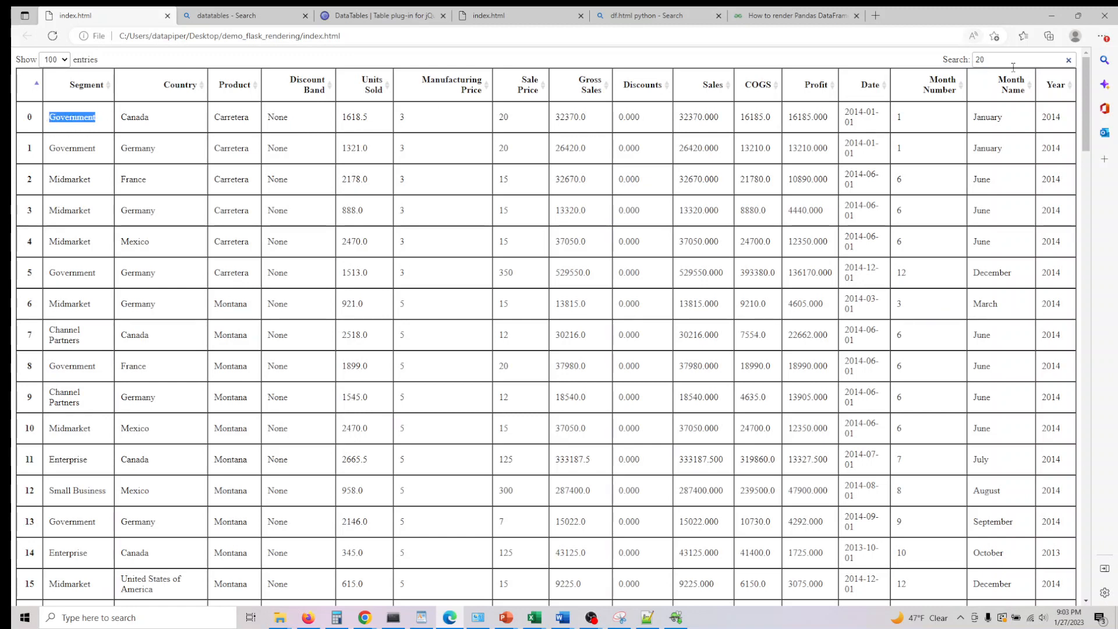
pyautogui.write('Government')
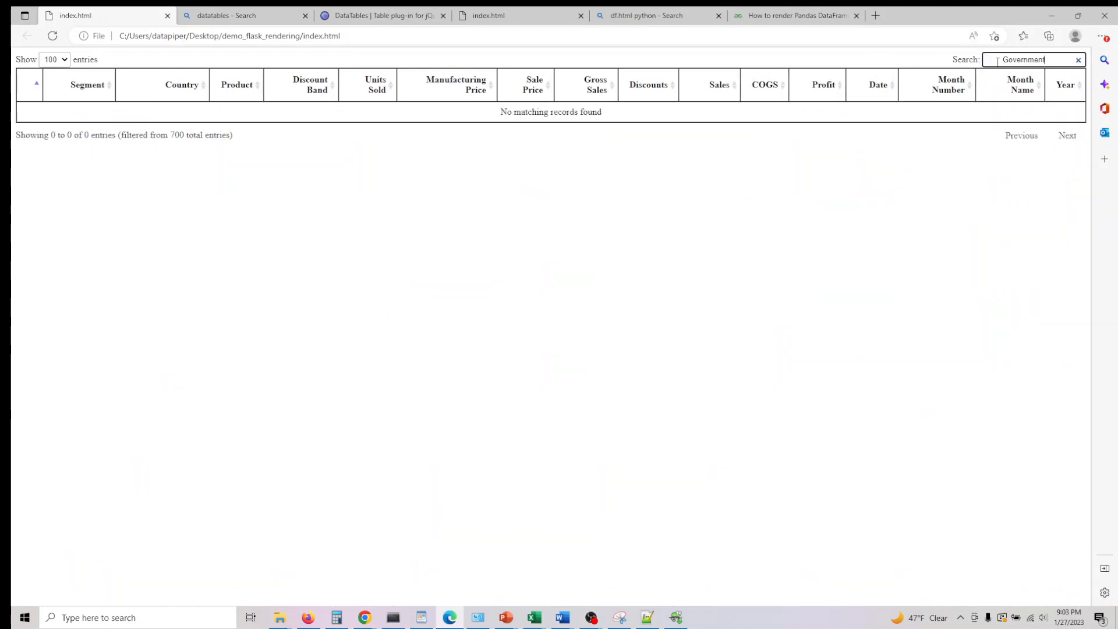
pyautogui.write('Government')
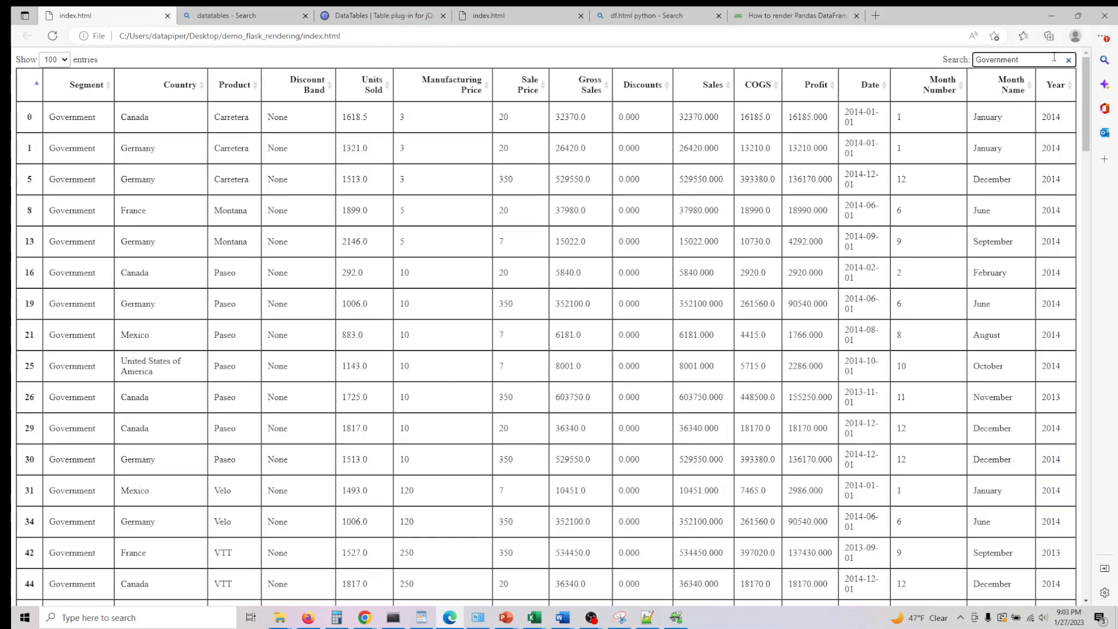
pyautogui.scroll(-3)
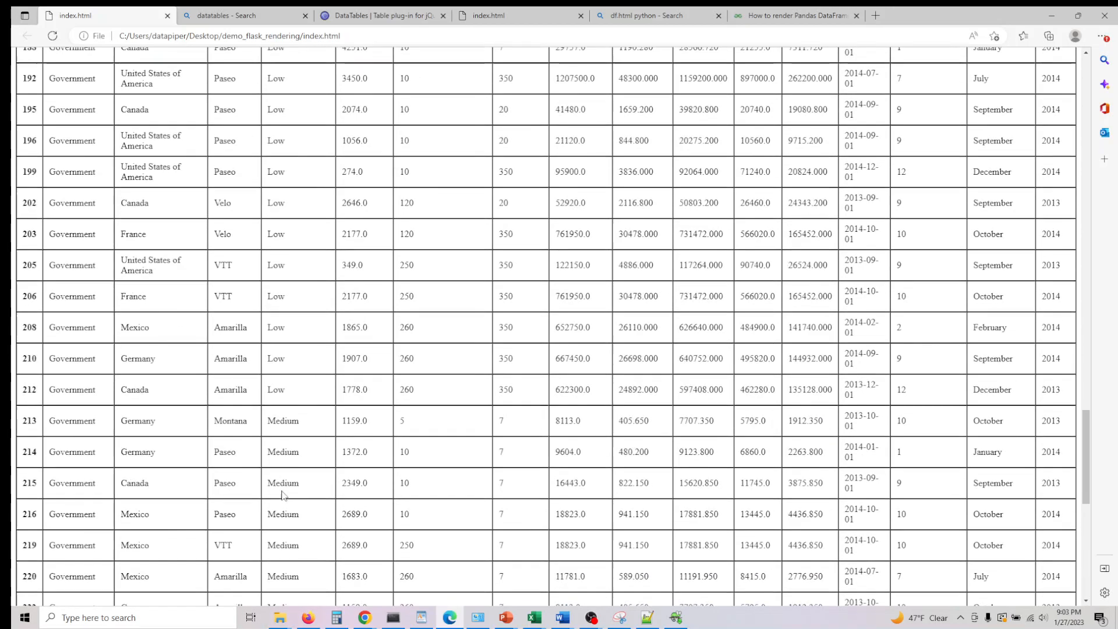
pyautogui.write('Government')
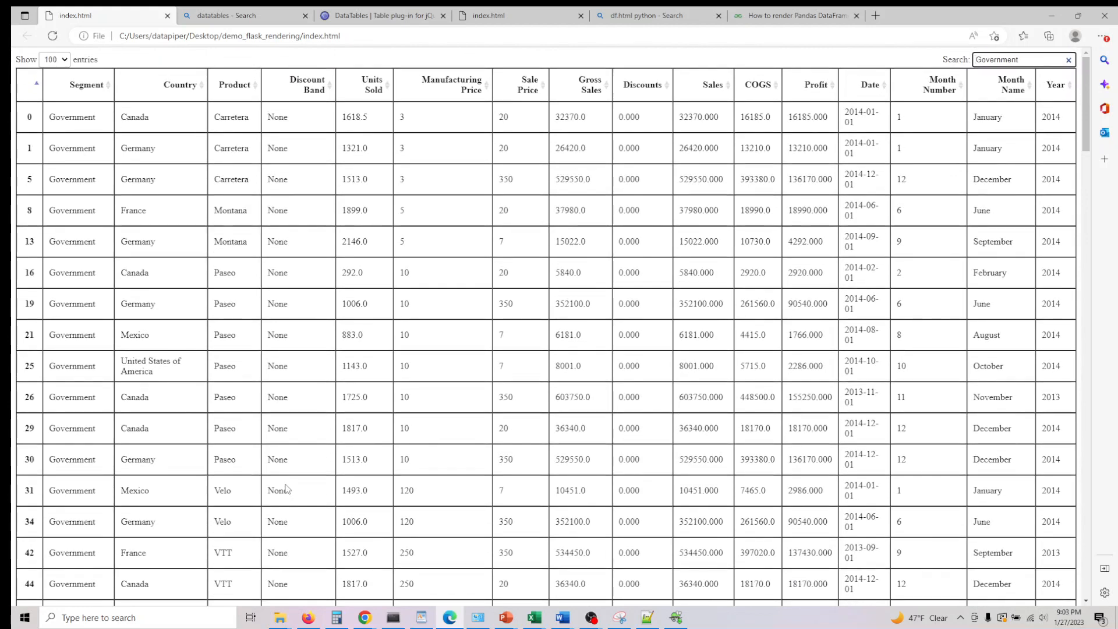
# Return from Edge to demo_datatable.py in Notepad++ with its paging and scrollY options visible
pyautogui.click(229, 36)
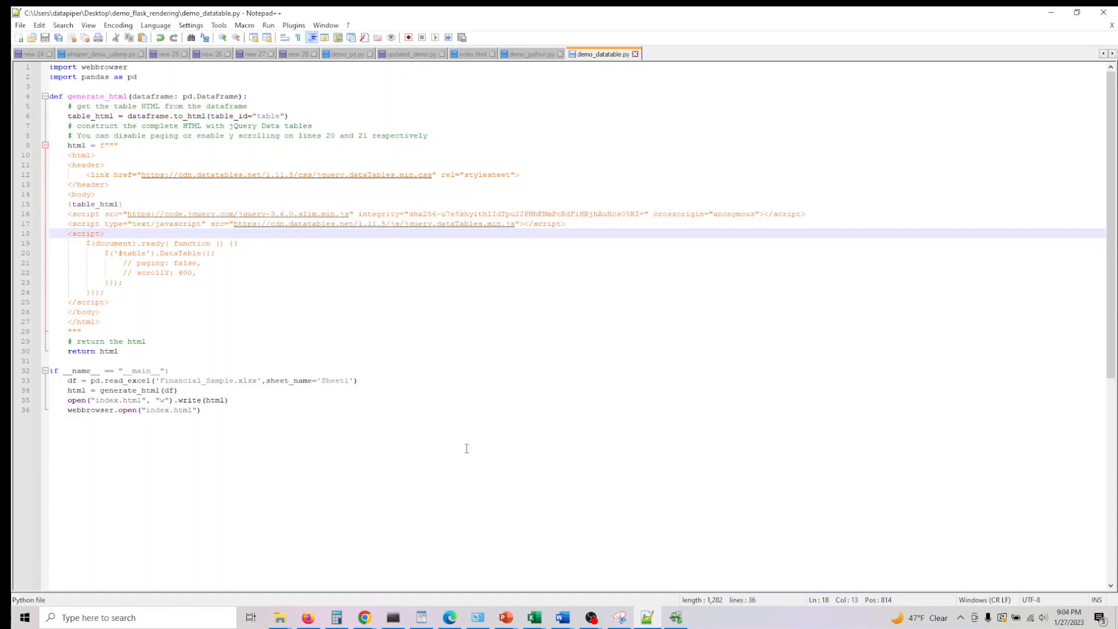
pyautogui.click(105, 233)
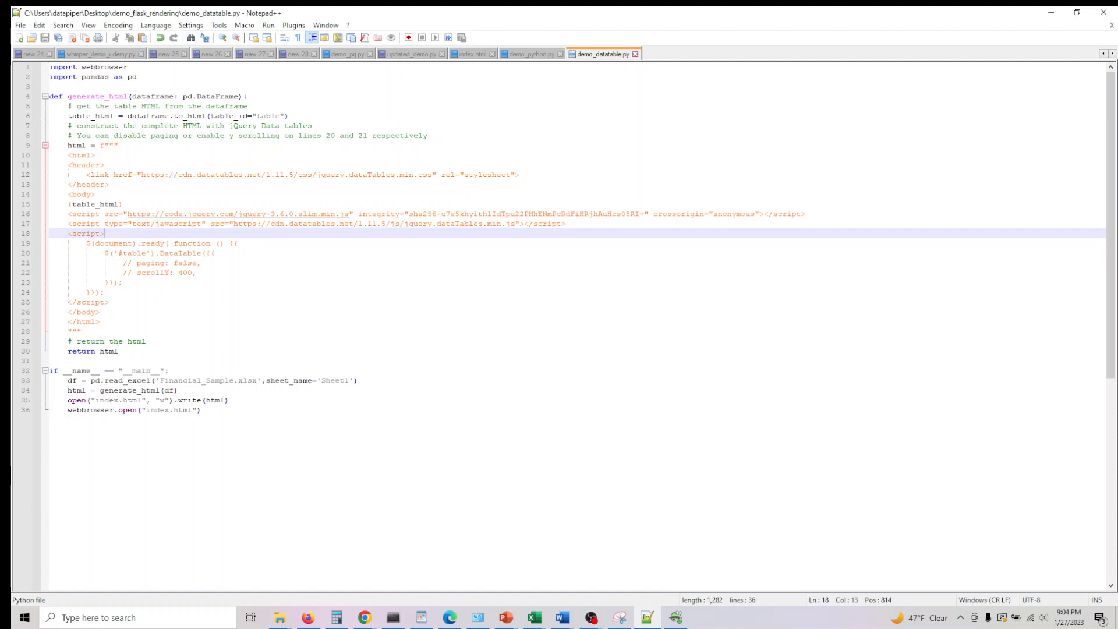